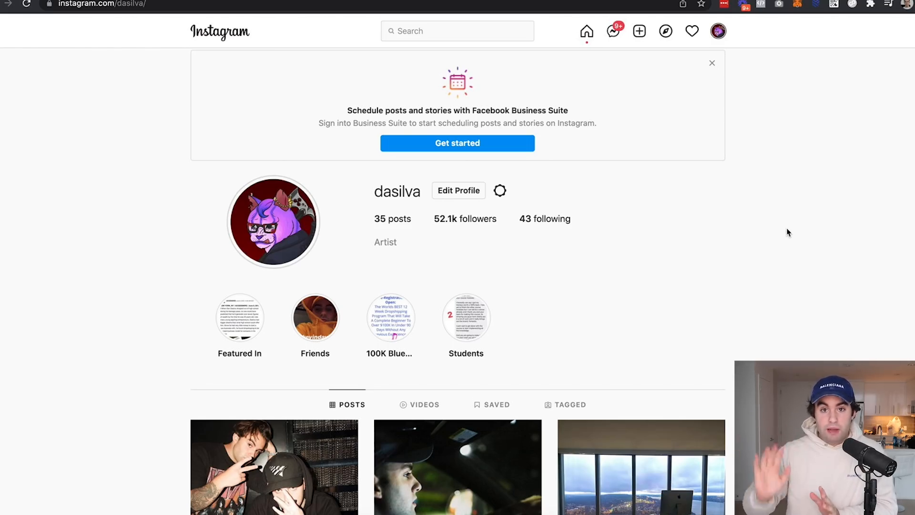
pyautogui.moveTo(725, 272)
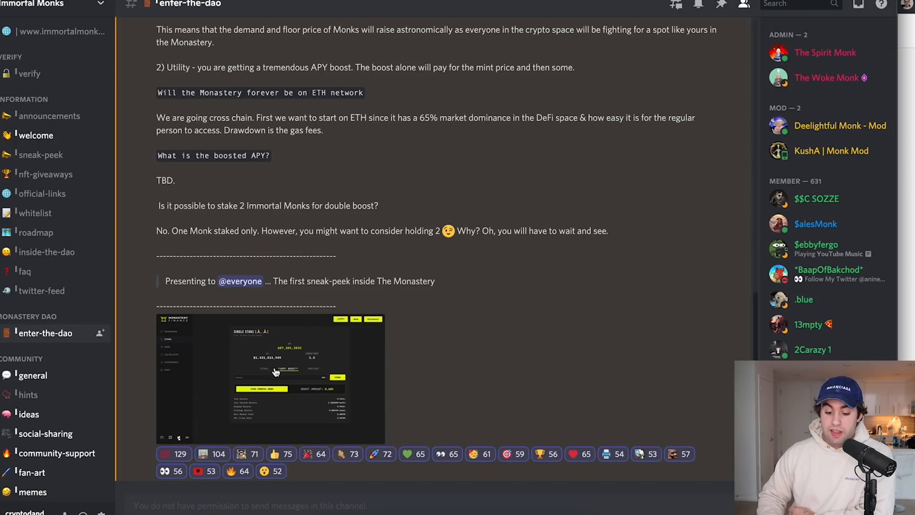
# Enlarge the Monastery Finance staking screenshot to view its APY and boost figures.
pyautogui.click(271, 379)
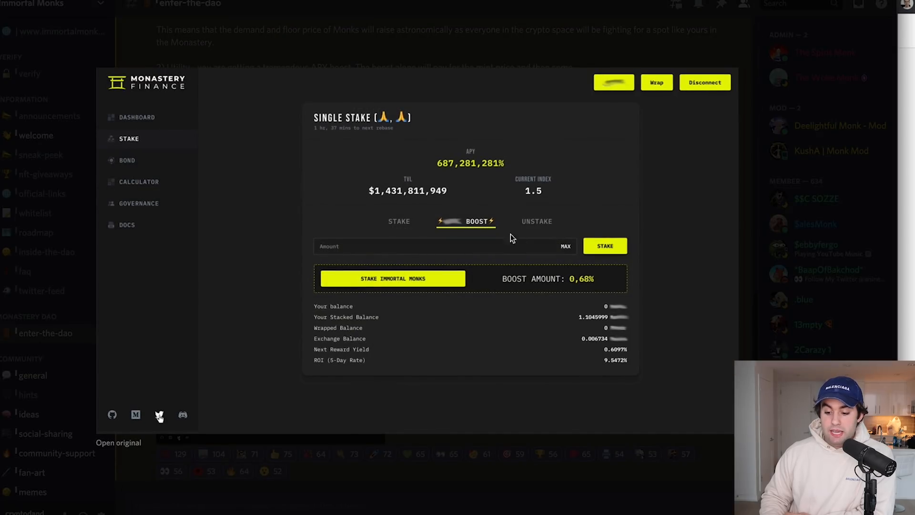
pyautogui.moveTo(482, 168)
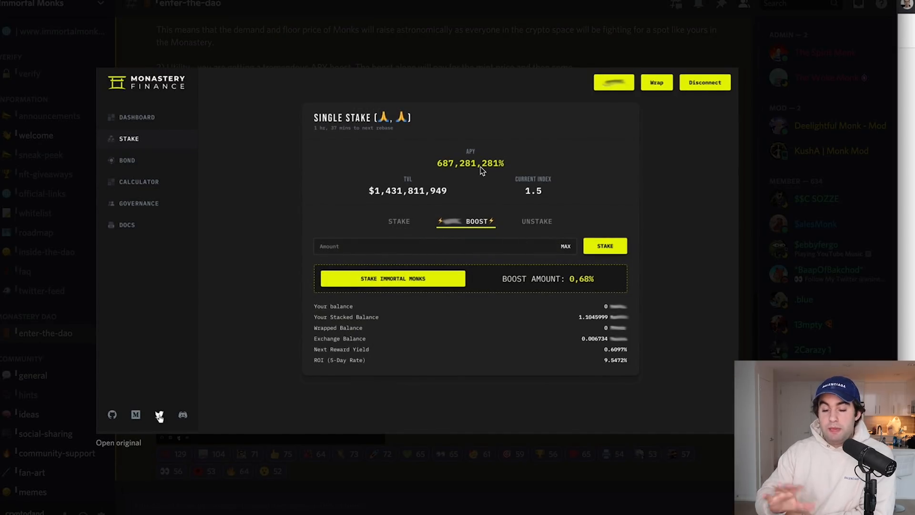
pyautogui.moveTo(467, 181)
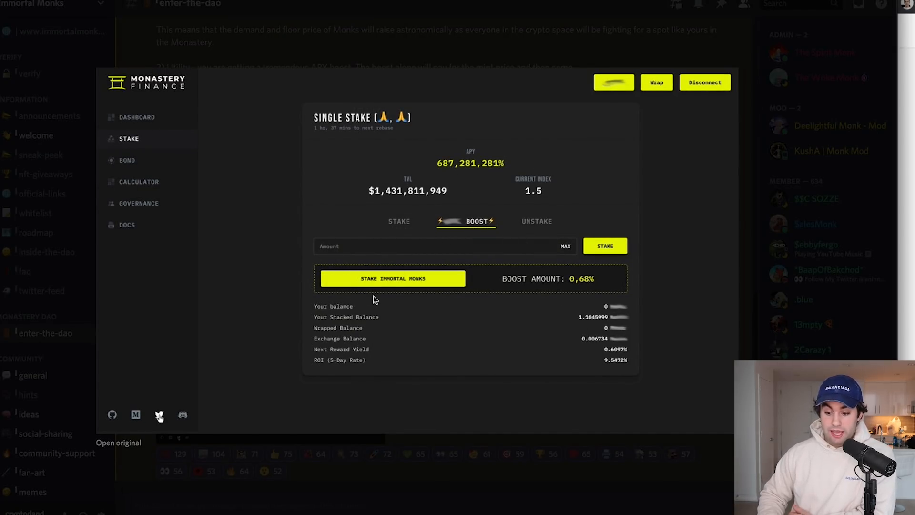
pyautogui.moveTo(432, 269)
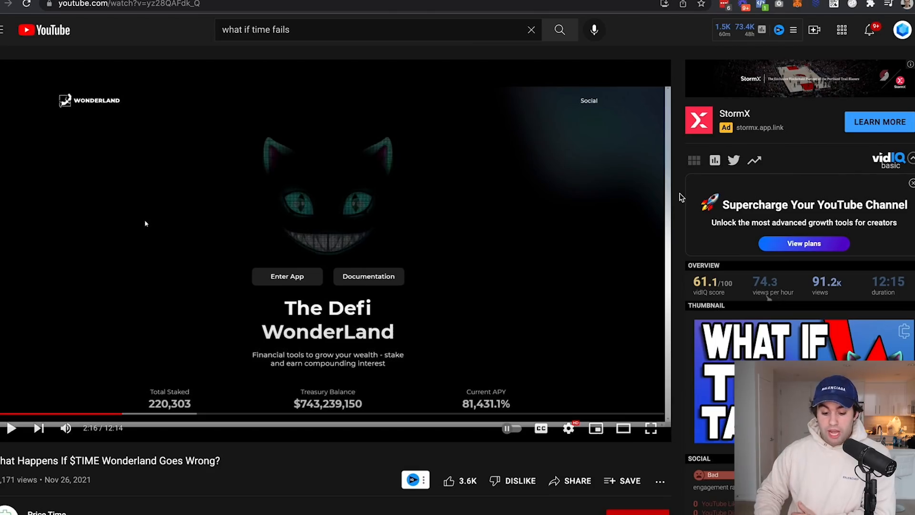
pyautogui.moveTo(254, 464)
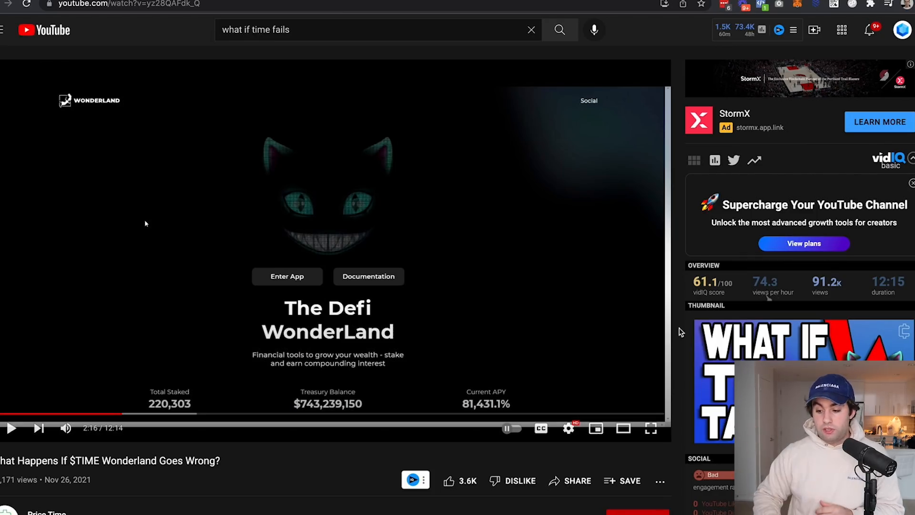
pyautogui.moveTo(710, 140)
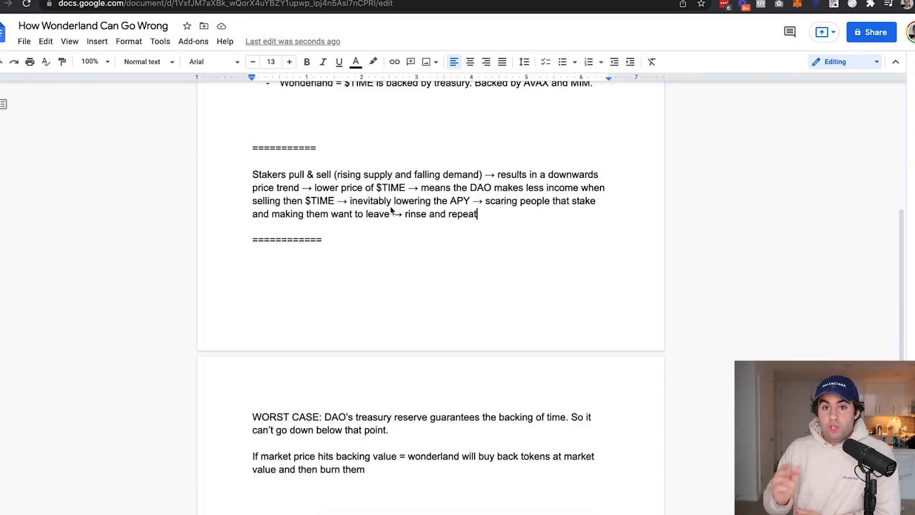
pyautogui.moveTo(297, 203)
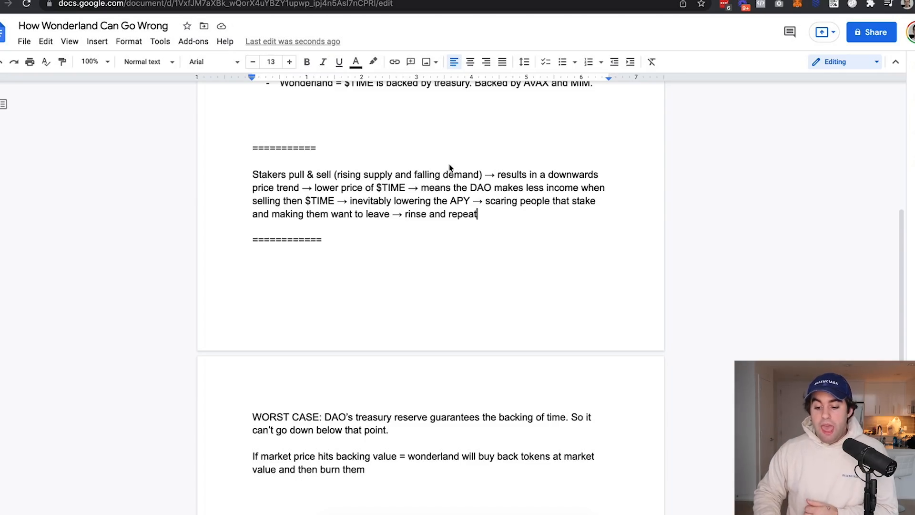
pyautogui.moveTo(464, 181)
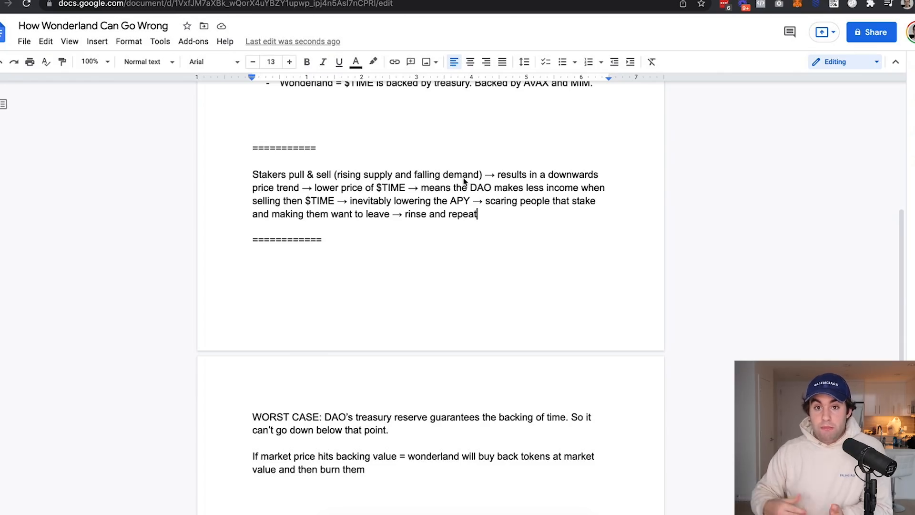
pyautogui.moveTo(524, 183)
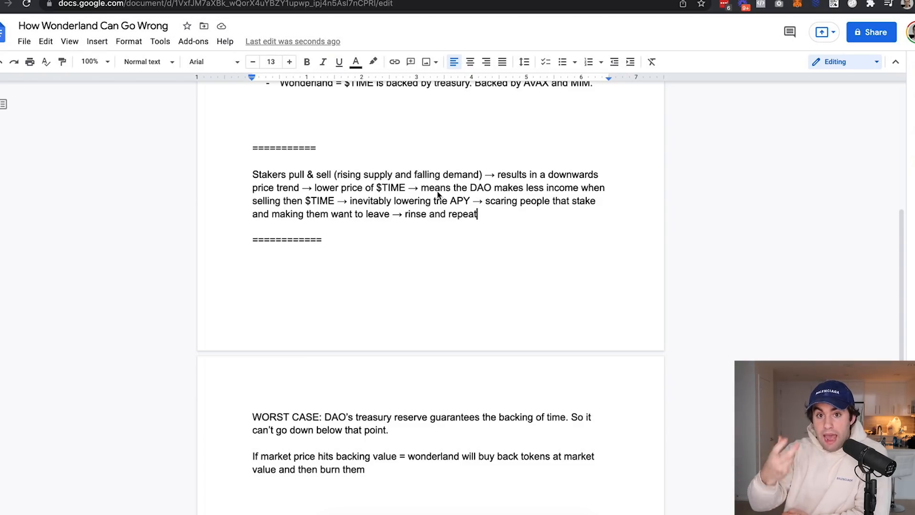
pyautogui.moveTo(458, 196)
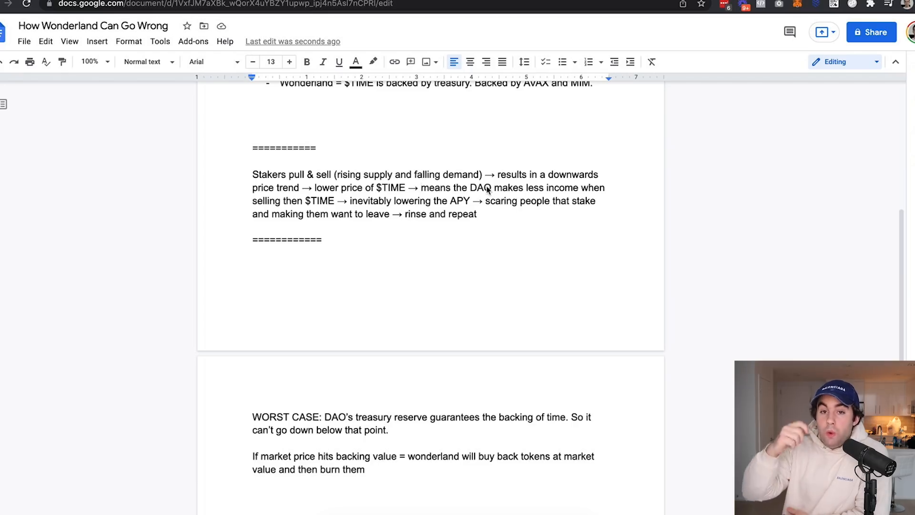
pyautogui.click(420, 187)
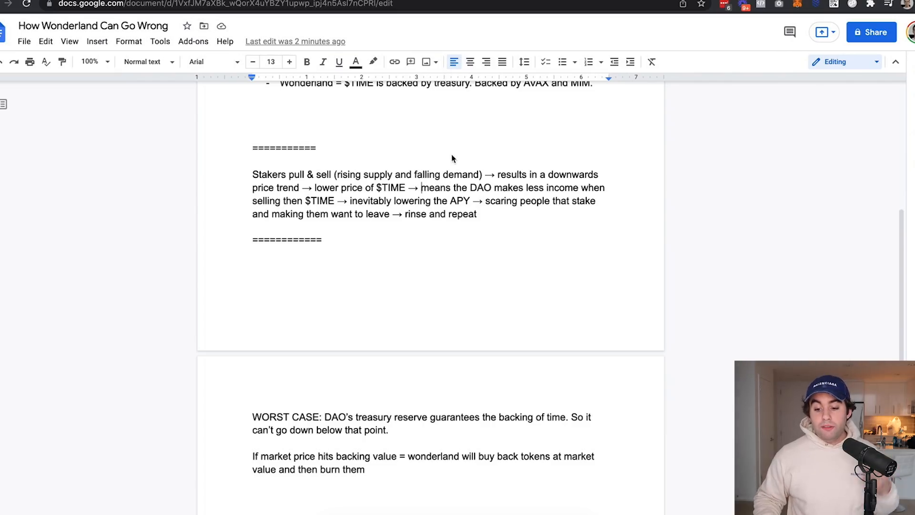
pyautogui.moveTo(473, 28)
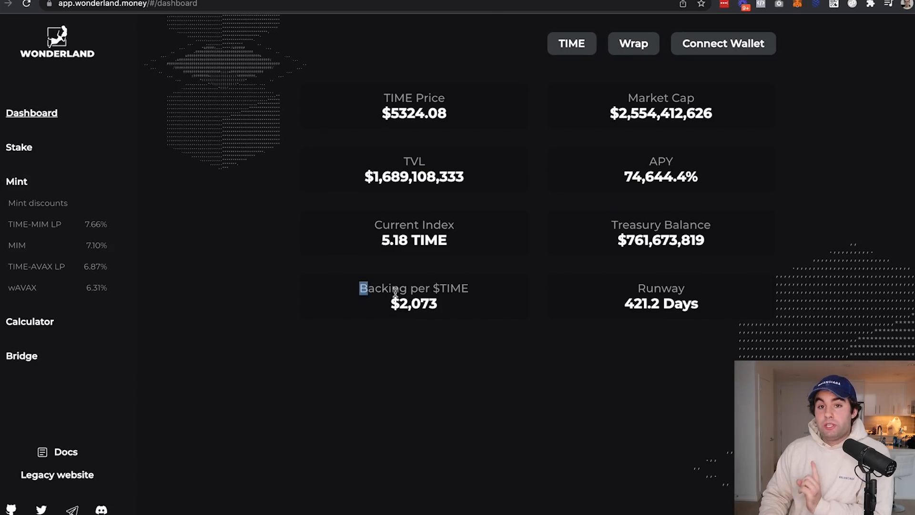
pyautogui.doubleClick(414, 303)
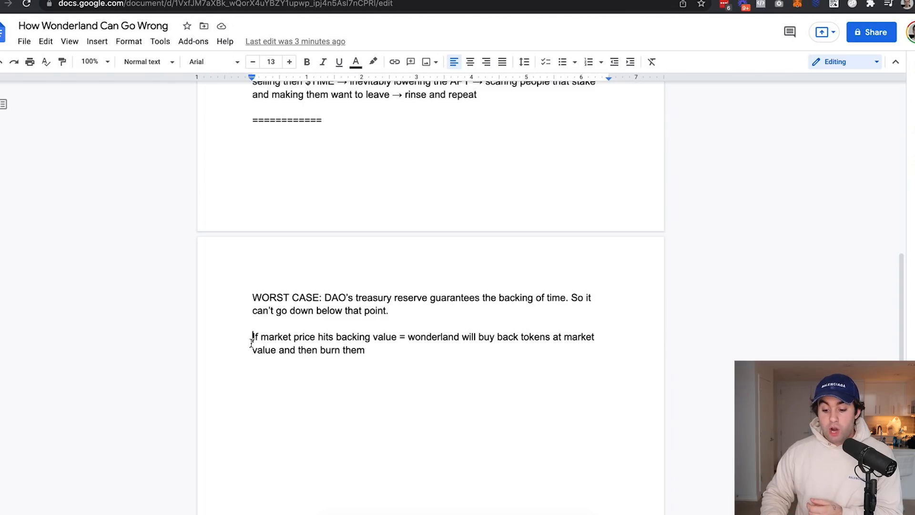
pyautogui.moveTo(252, 336); pyautogui.dragTo(379, 336)
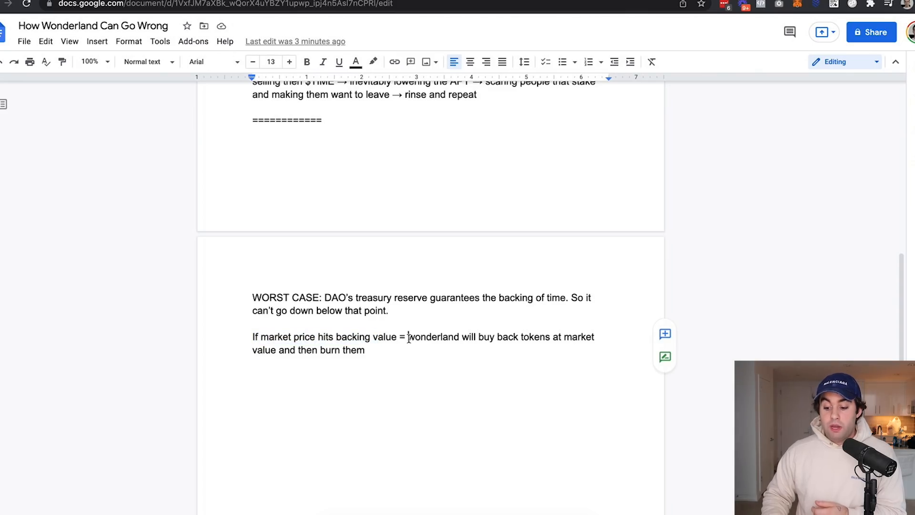
pyautogui.moveTo(409, 337); pyautogui.dragTo(366, 350)
pyautogui.write('jade')
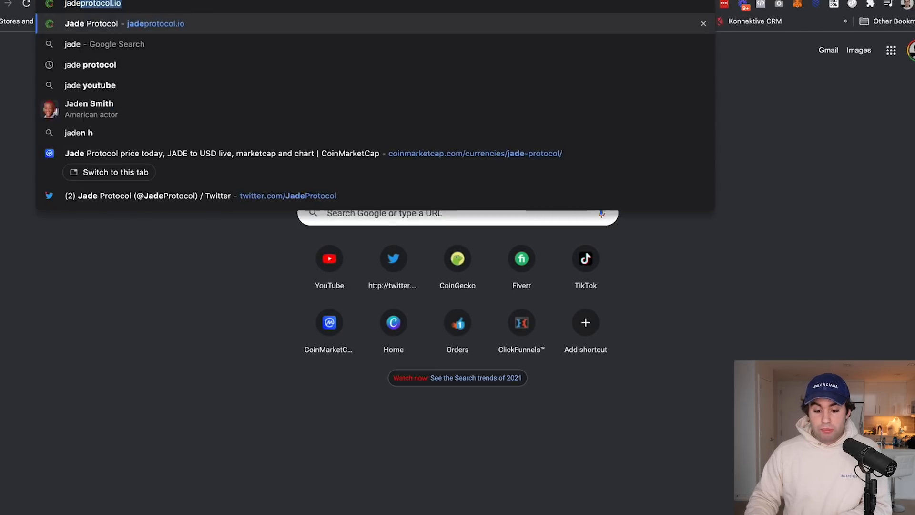
# Return to the Wonderland app and view the TIME staking page with APY, TVL and index.
pyautogui.click(123, 23)
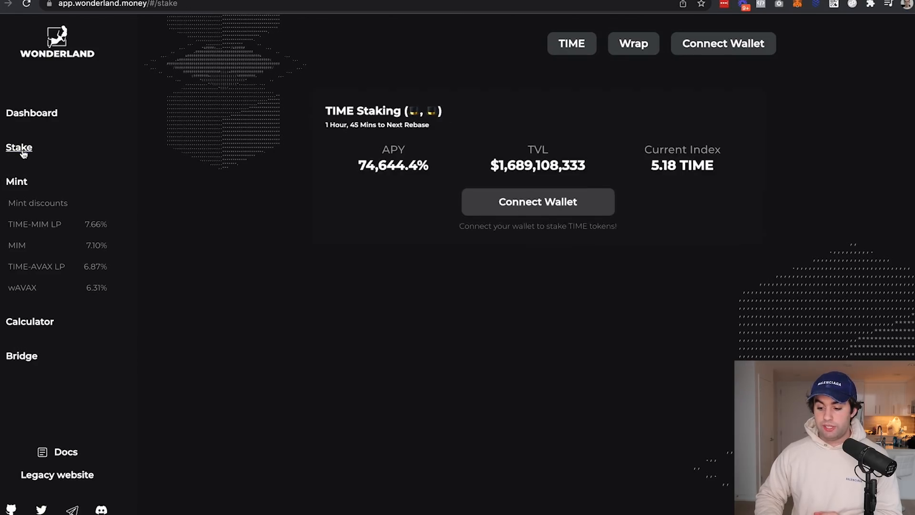
pyautogui.doubleClick(704, 165)
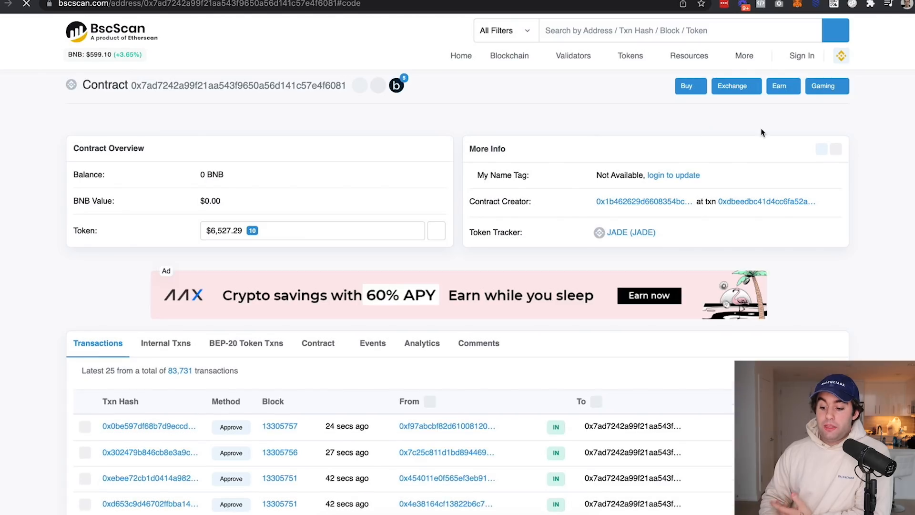
# View the JADE contract's verified code, then its Nov-20-2021 creation transaction.
pyautogui.click(318, 342)
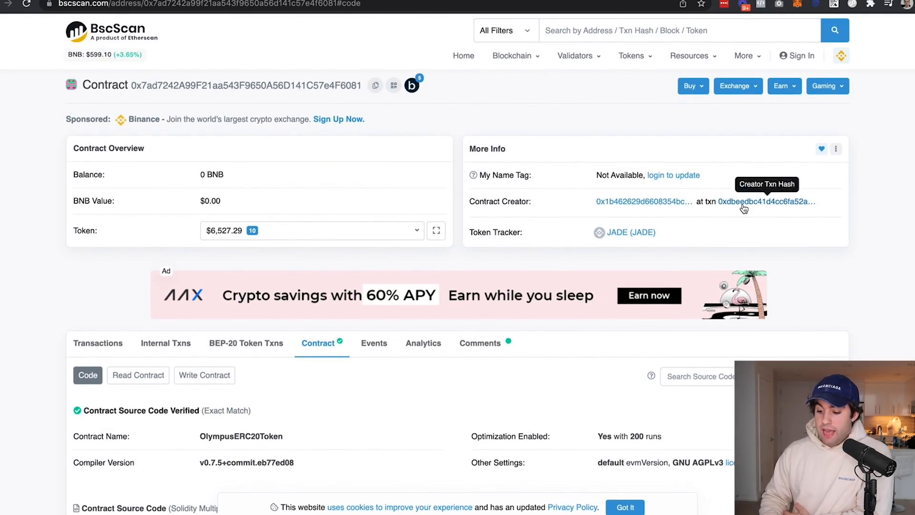
pyautogui.click(767, 201)
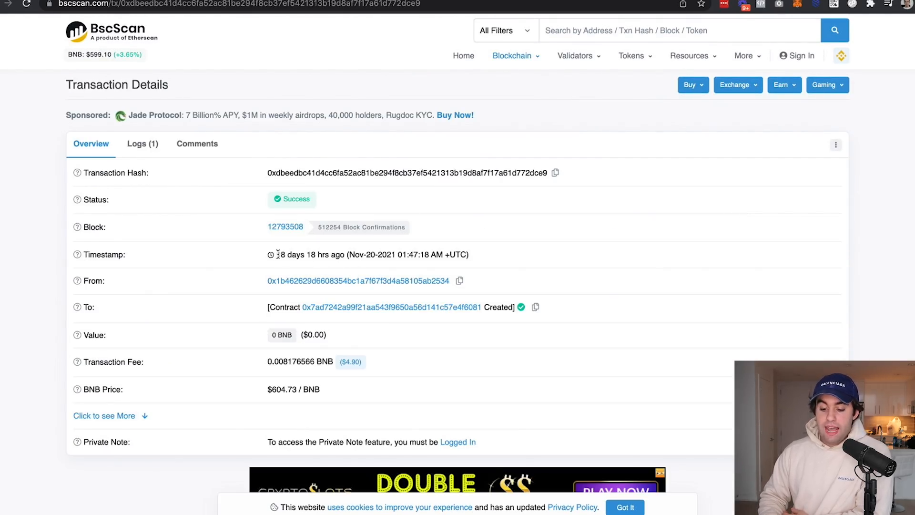
pyautogui.moveTo(495, 242)
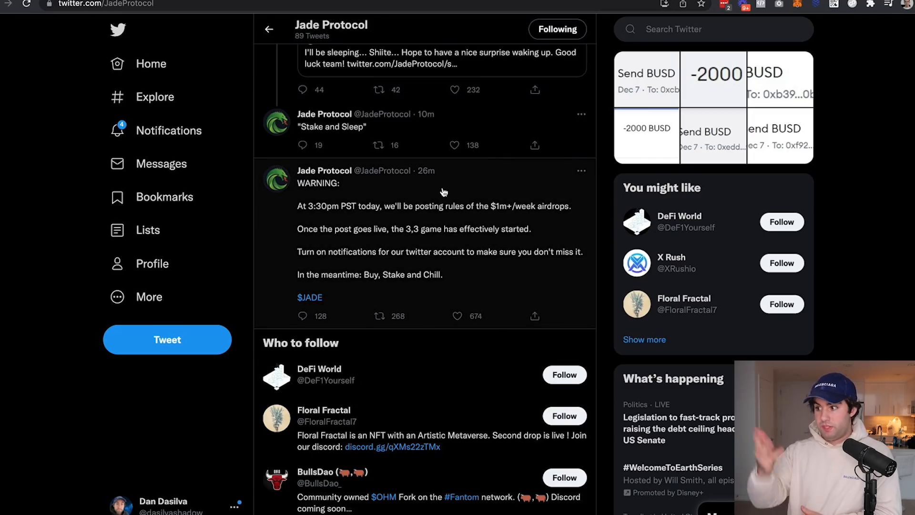
pyautogui.click(379, 315)
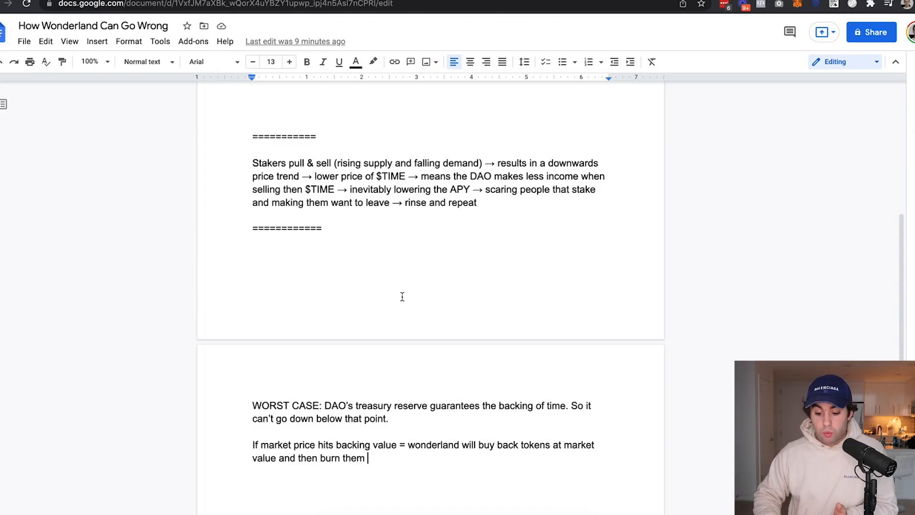
pyautogui.scroll(-3)
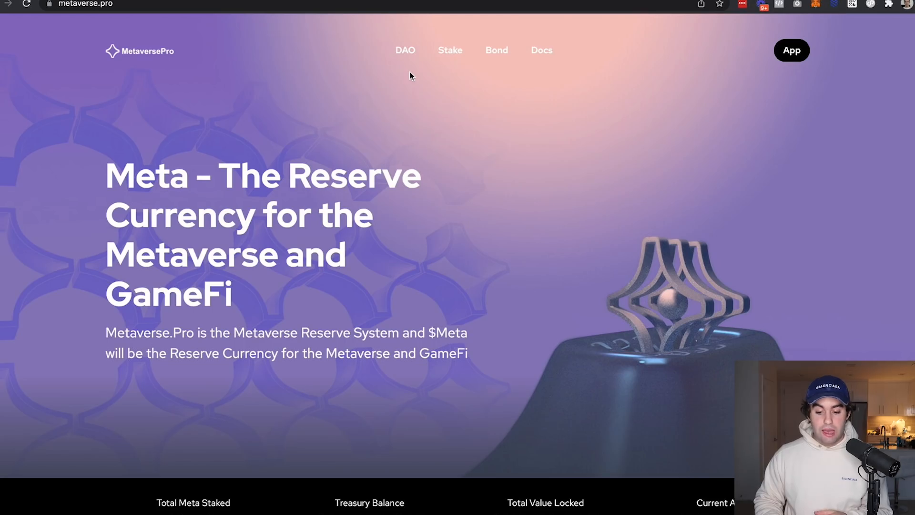
pyautogui.moveTo(328, 143)
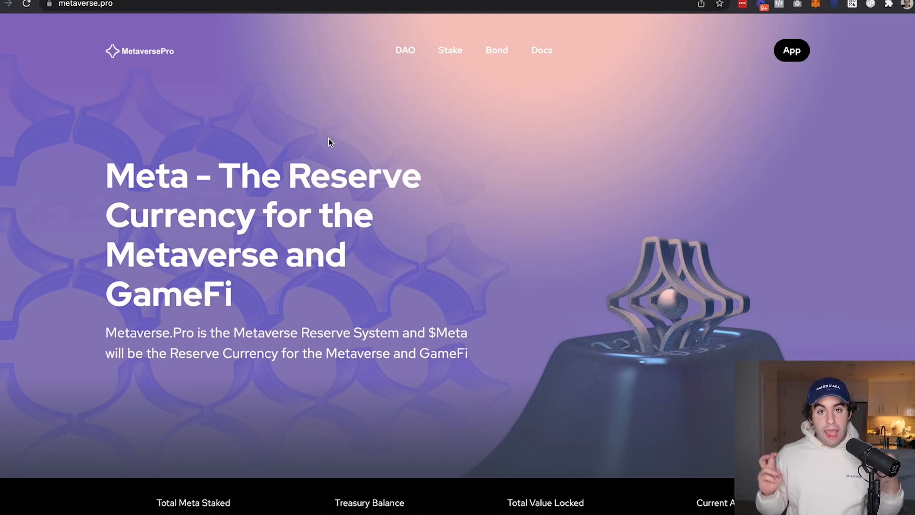
pyautogui.moveTo(219, 175); pyautogui.dragTo(344, 225)
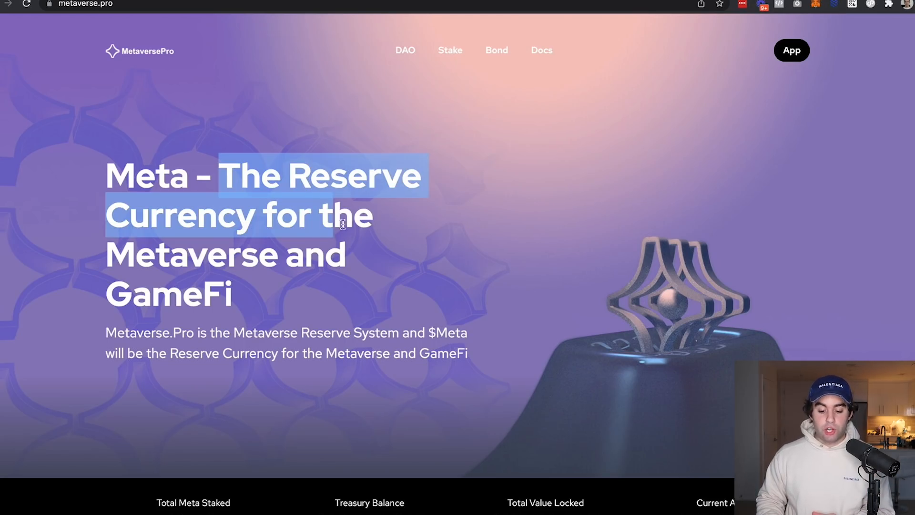
pyautogui.moveTo(343, 225); pyautogui.dragTo(244, 298)
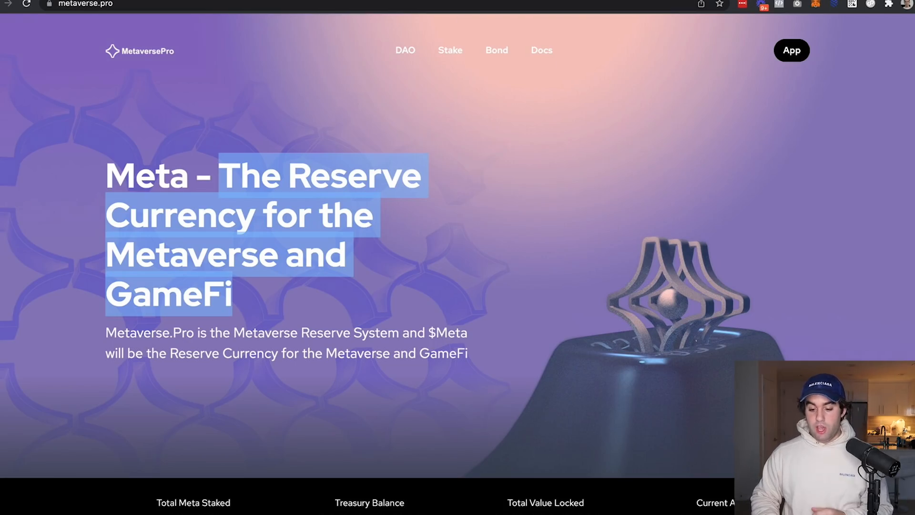
pyautogui.click(791, 50)
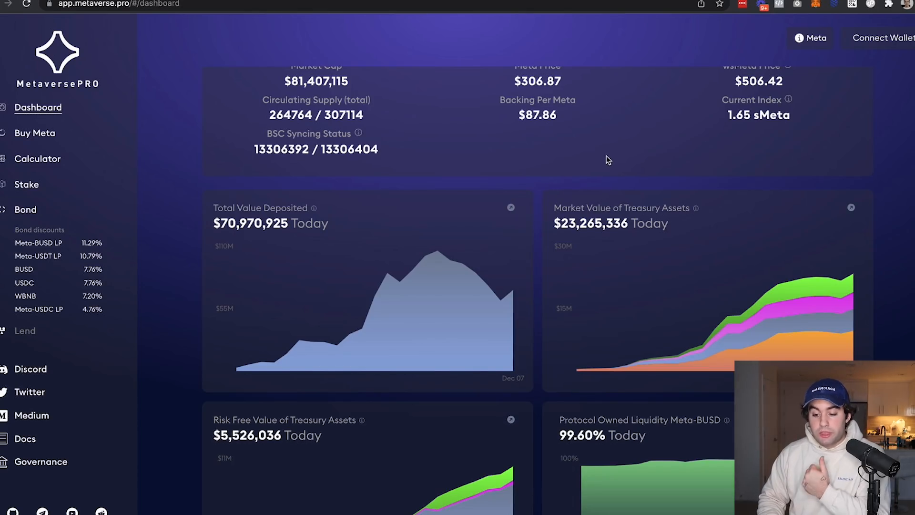
pyautogui.moveTo(569, 179)
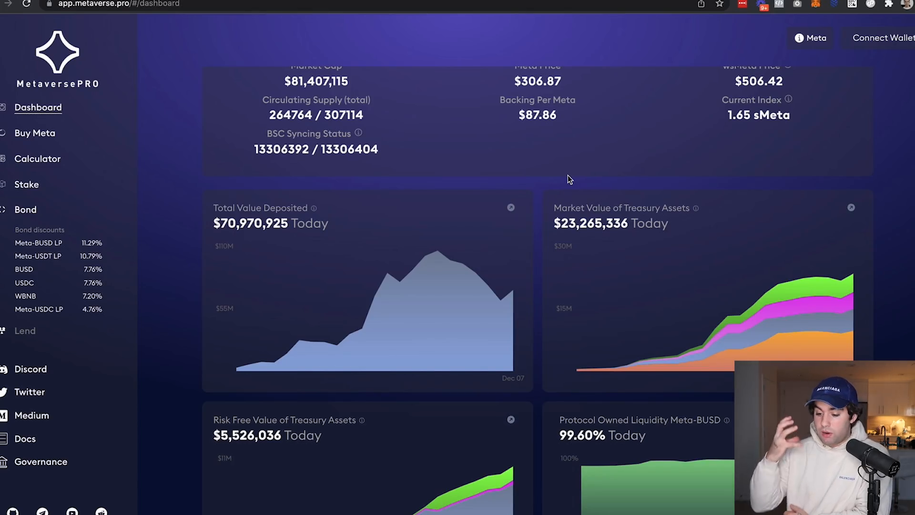
pyautogui.scroll(-3)
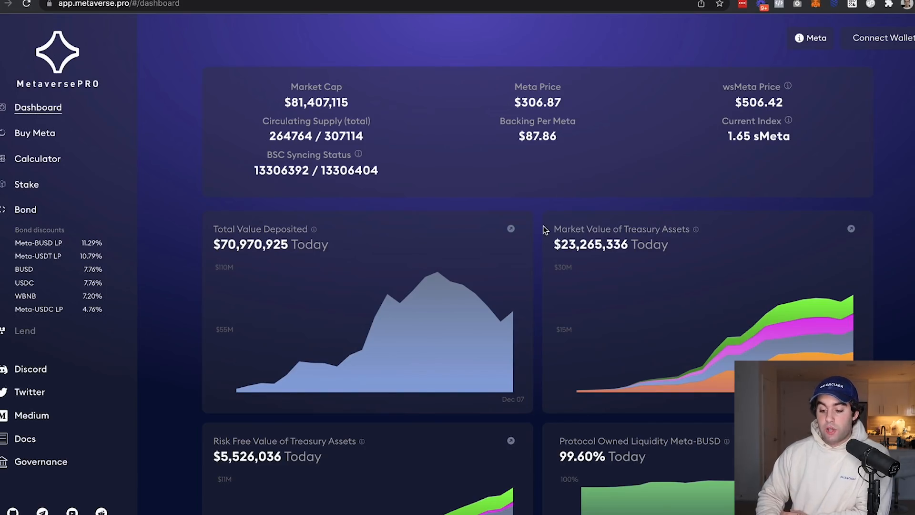
pyautogui.moveTo(540, 226)
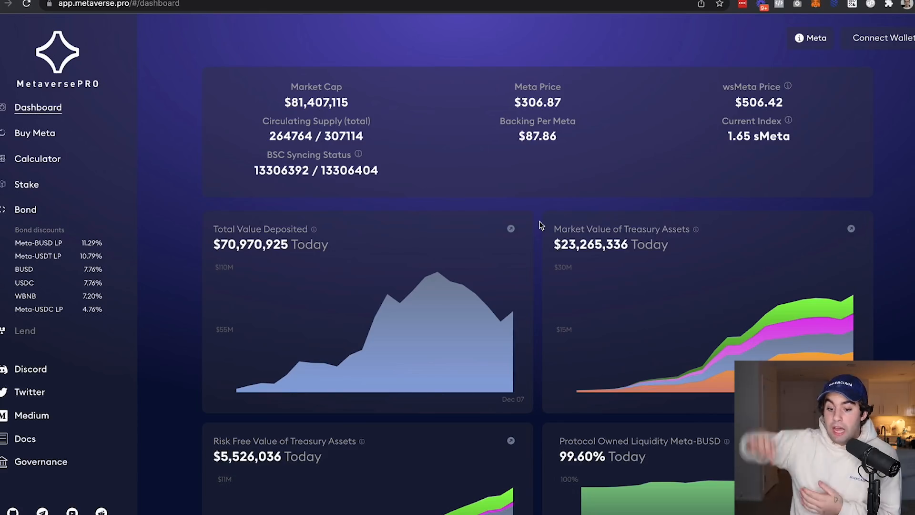
pyautogui.moveTo(559, 41)
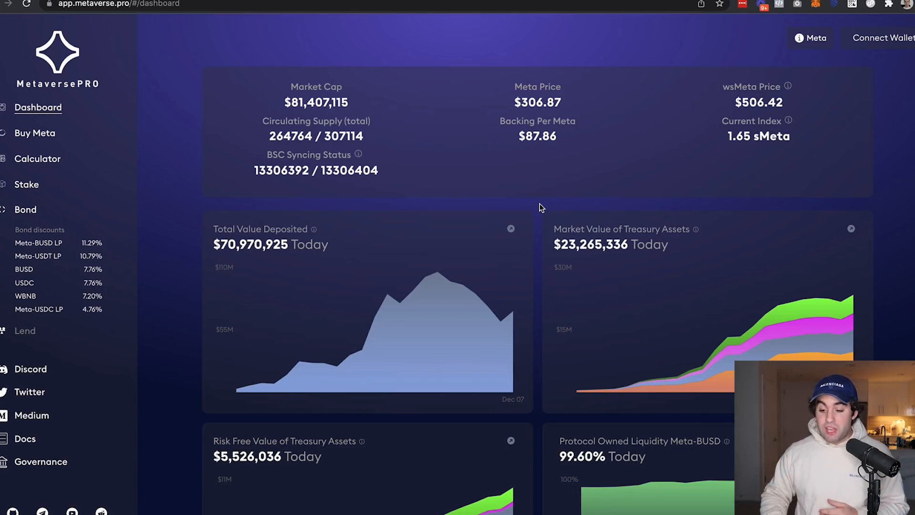
pyautogui.moveTo(552, 90)
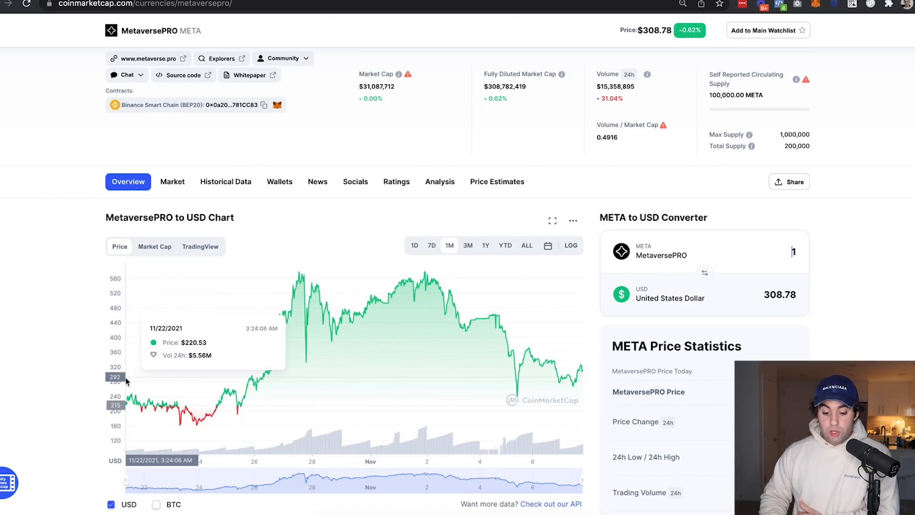
pyautogui.moveTo(199, 394)
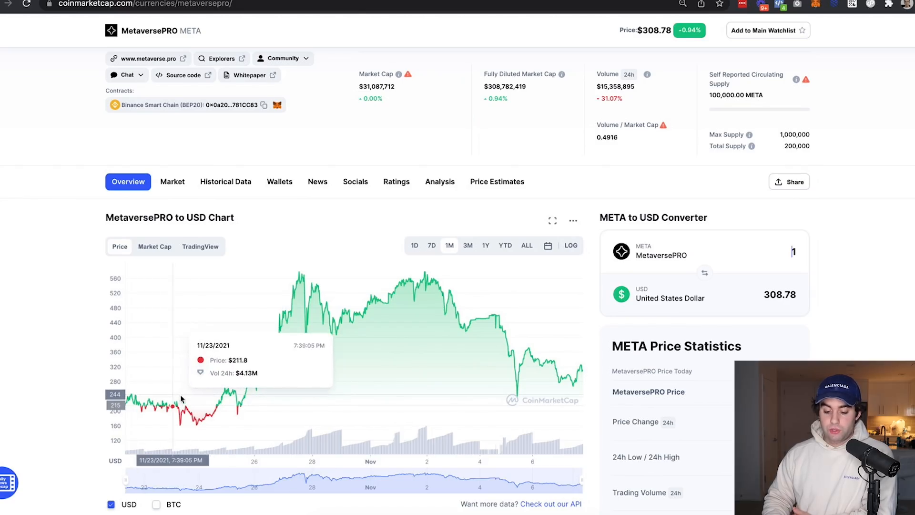
pyautogui.moveTo(130, 386)
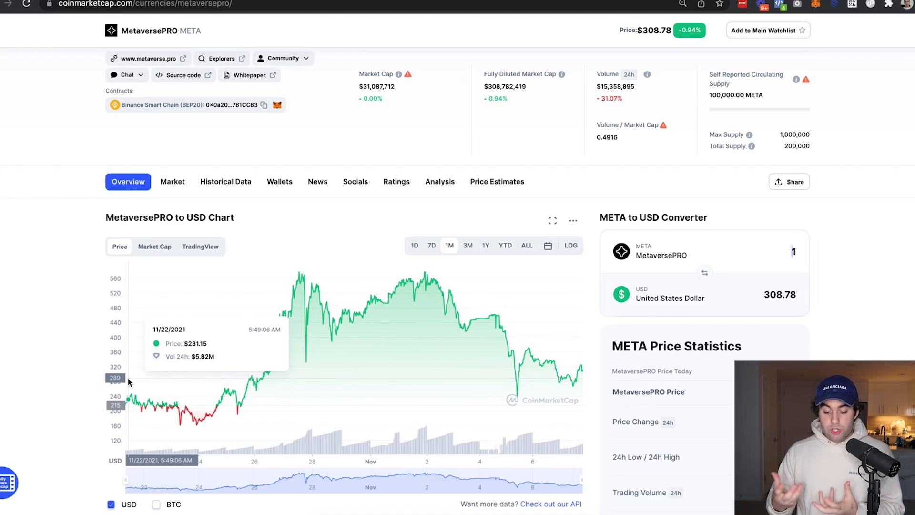
pyautogui.moveTo(300, 314)
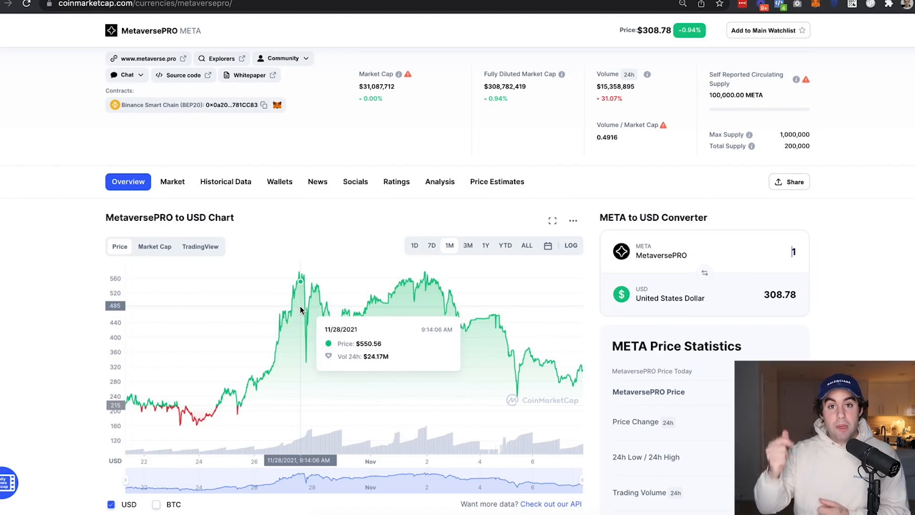
pyautogui.moveTo(129, 382)
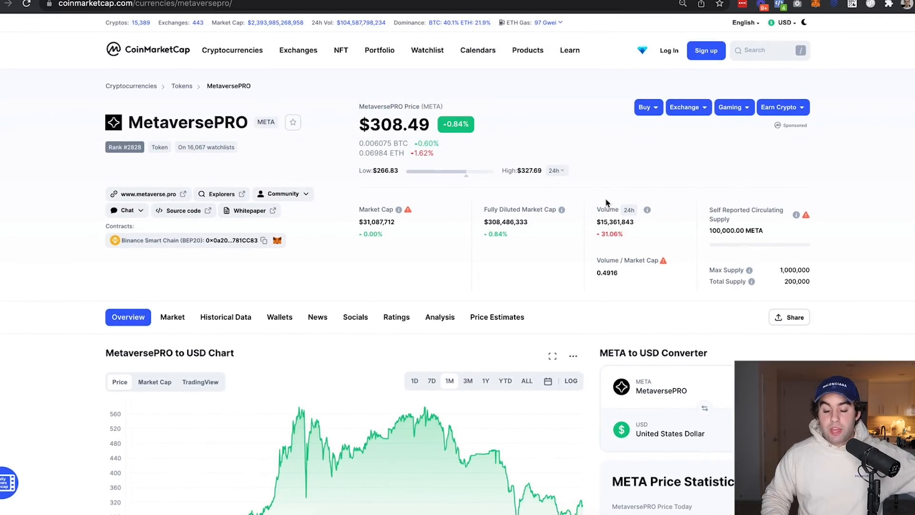
pyautogui.moveTo(550, 227)
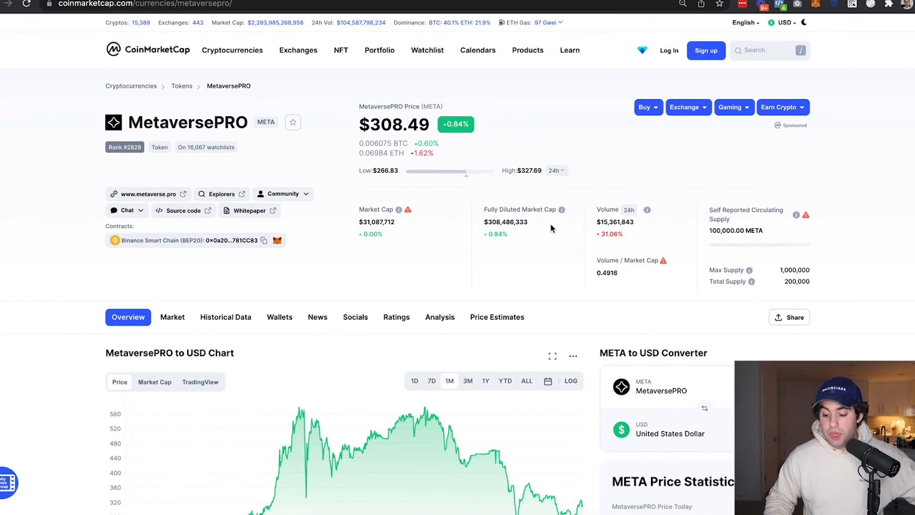
# Scroll down the MetaversePRO price page to review its one-month chart.
pyautogui.scroll(-3)
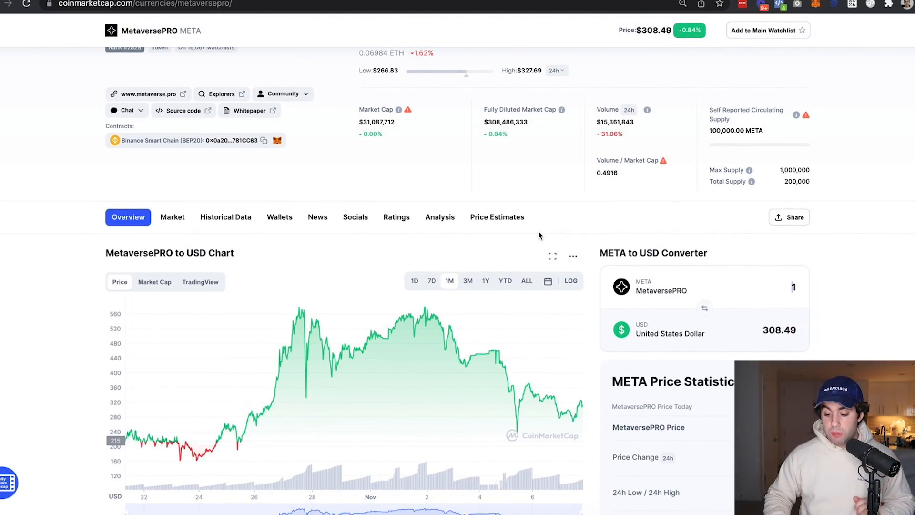
pyautogui.moveTo(578, 233)
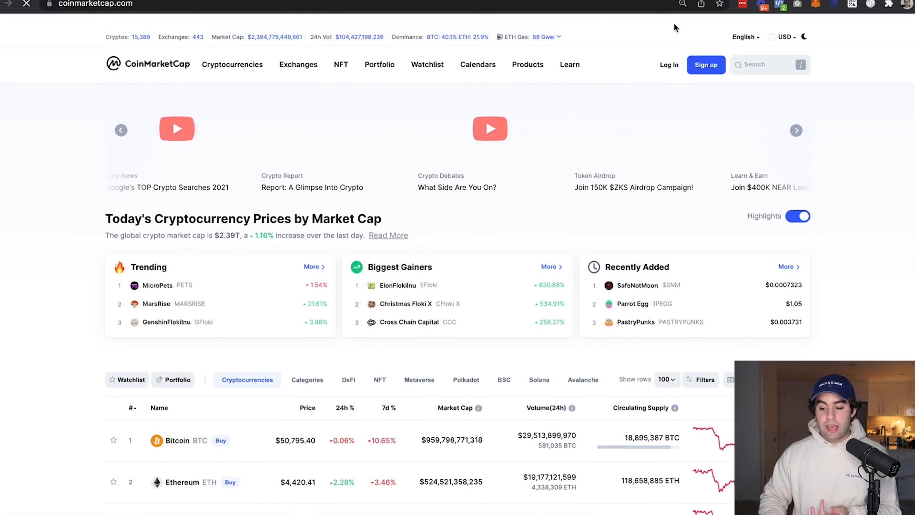
# Search for Jade Protocol and review its $463 price and one-day chart.
pyautogui.click(768, 64)
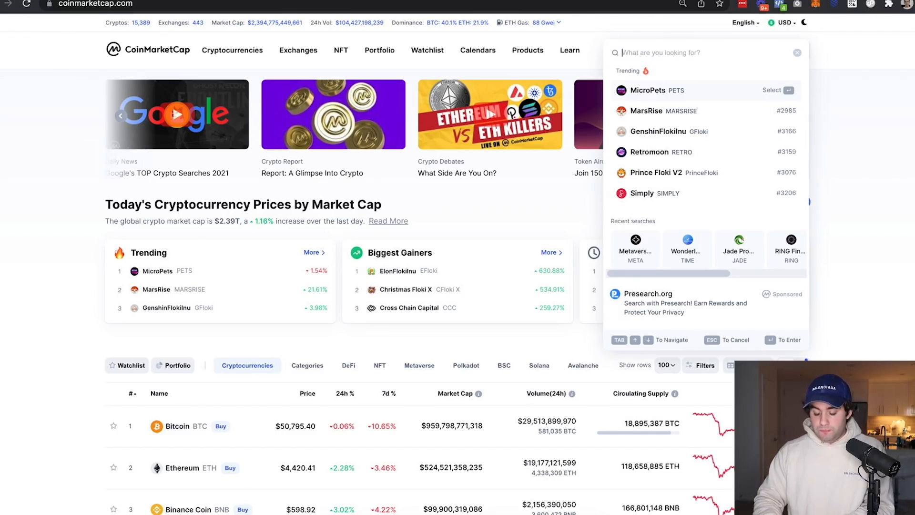
pyautogui.click(738, 245)
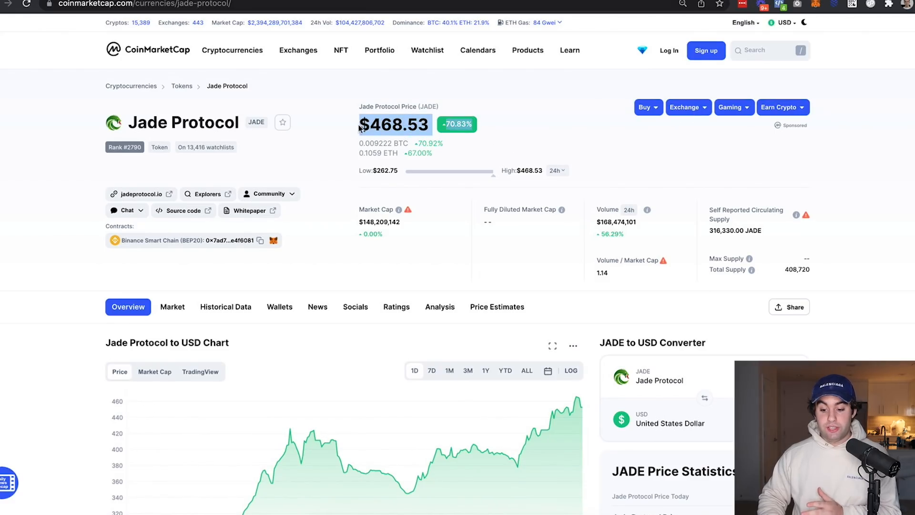
pyautogui.scroll(-3)
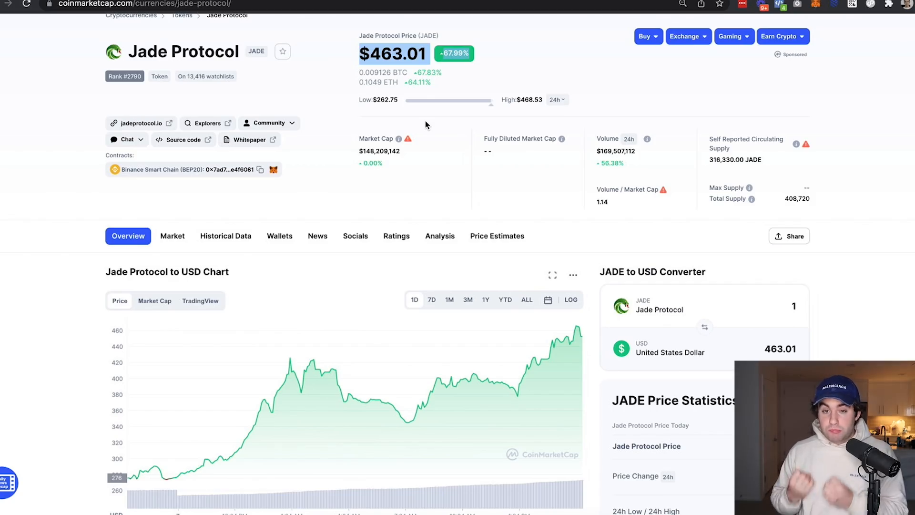
pyautogui.scroll(3)
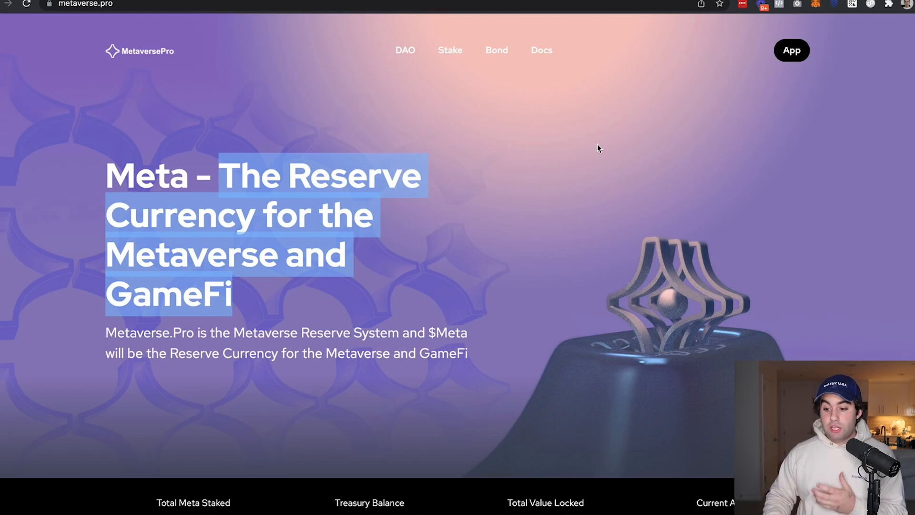
pyautogui.moveTo(402, 213)
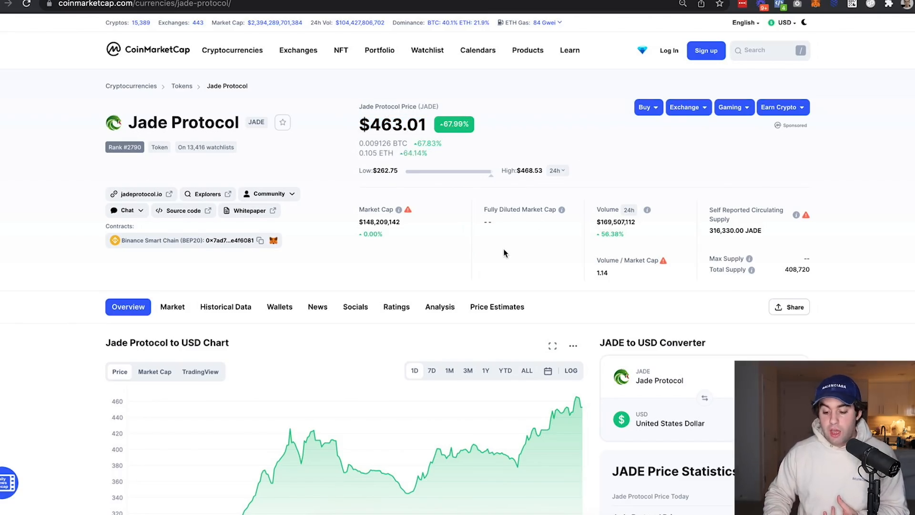
pyautogui.scroll(-3)
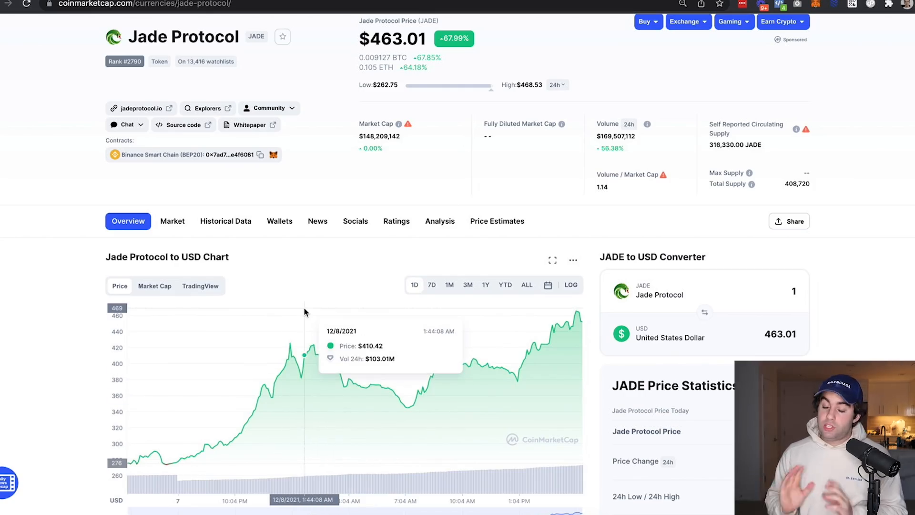
pyautogui.moveTo(592, 202)
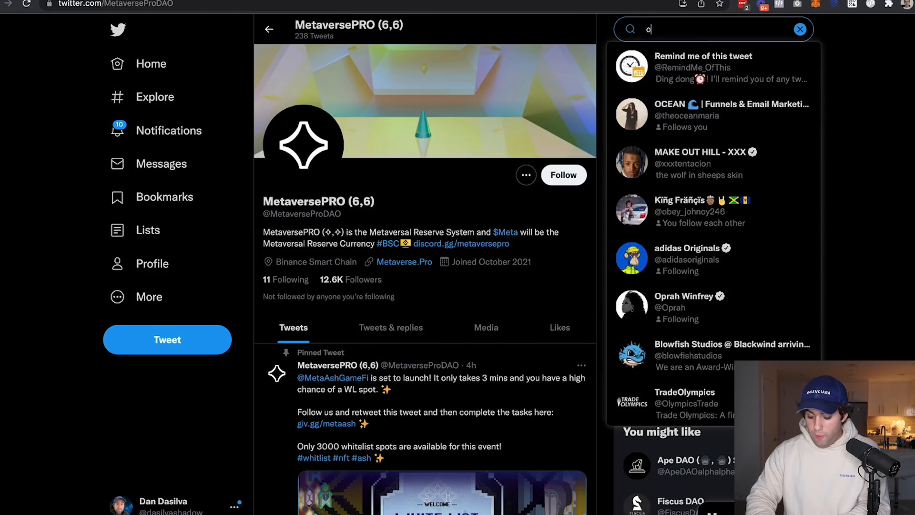
# Search Twitter for "ohm fork" and browse the Top results.
pyautogui.write('ohm fork')
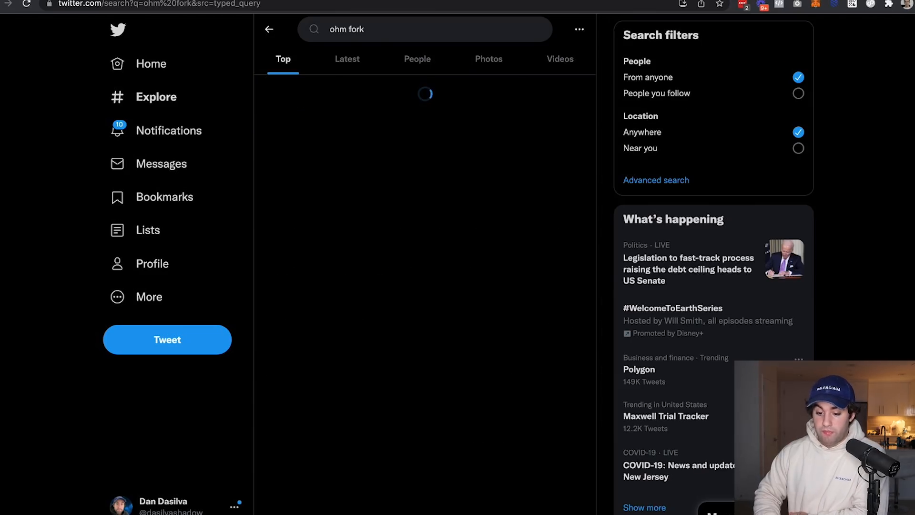
pyautogui.scroll(-3)
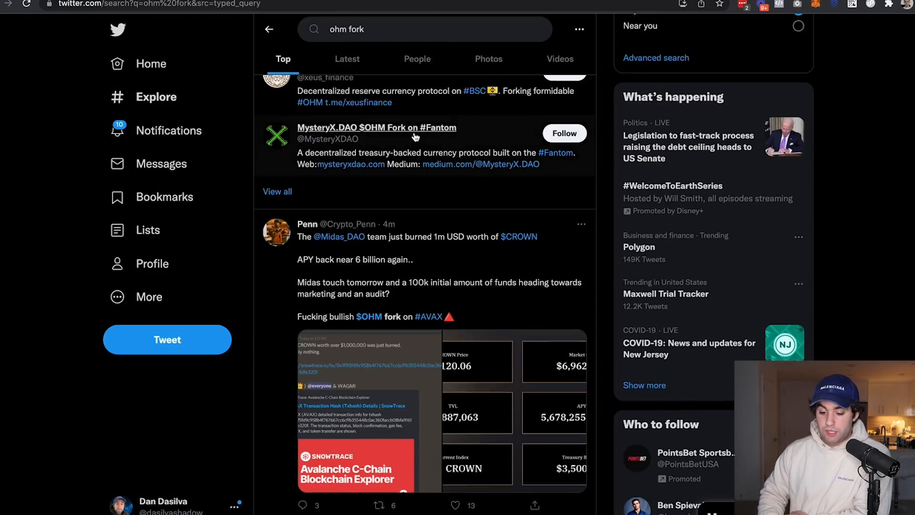
pyautogui.scroll(-3)
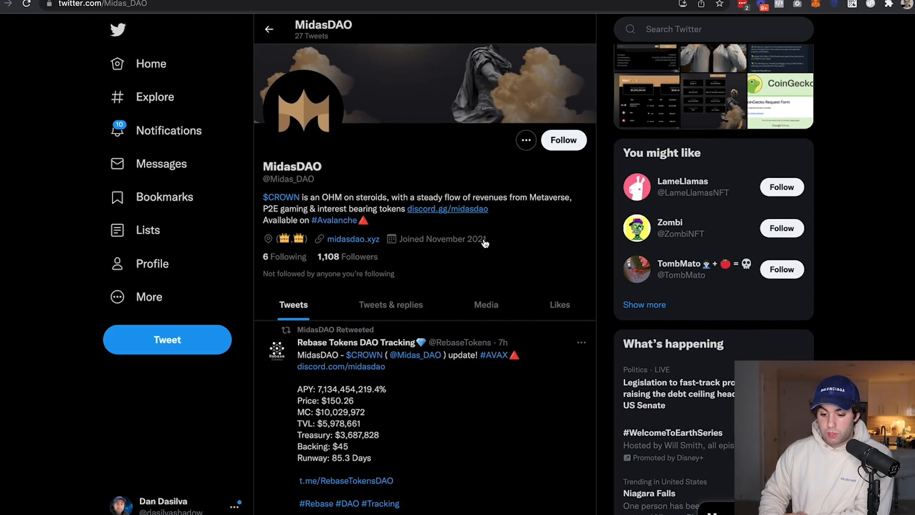
pyautogui.scroll(-3)
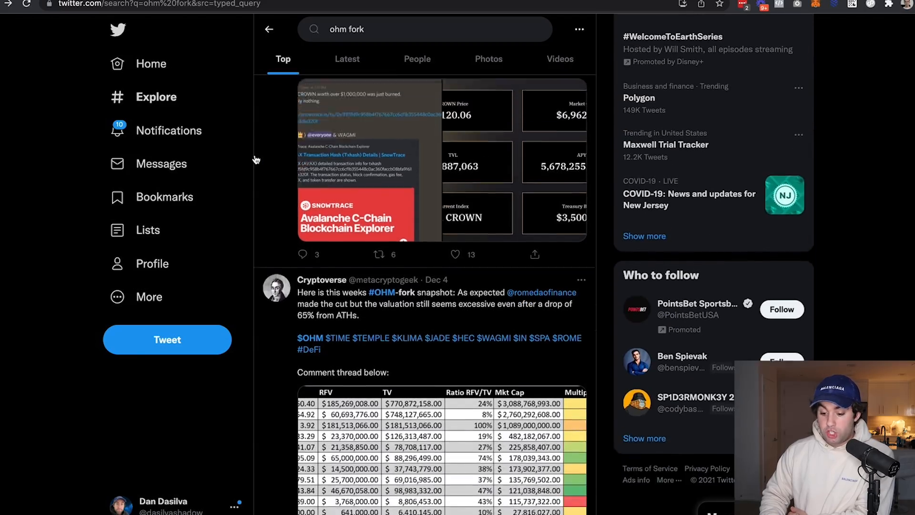
pyautogui.scroll(-3)
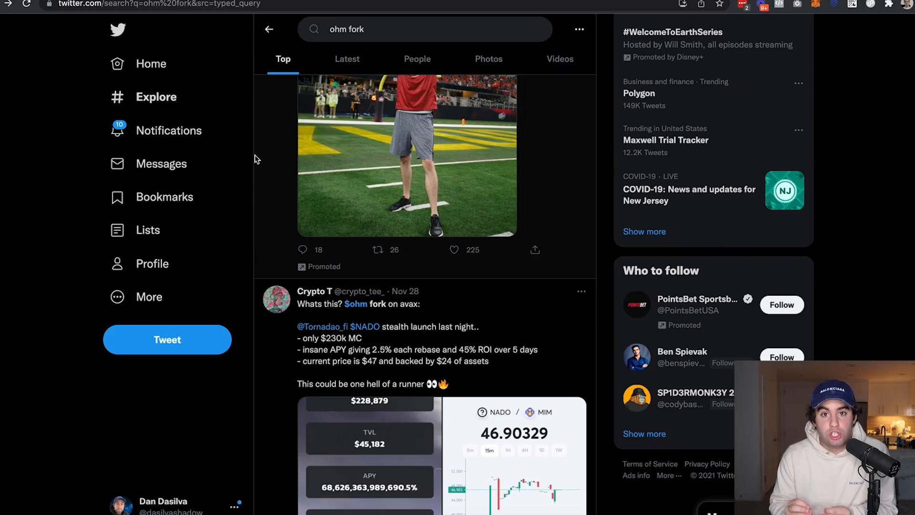
pyautogui.scroll(-3)
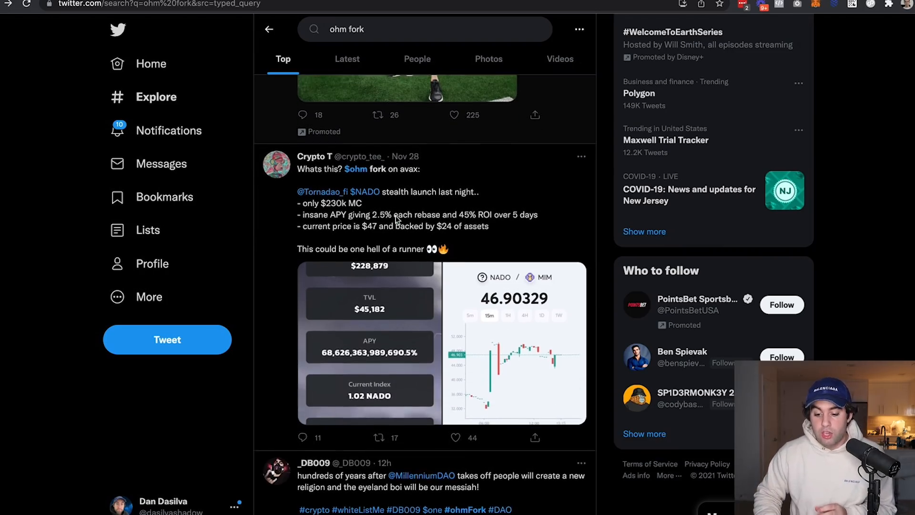
# View the Tornadao profile, a reserve currency DAO on Avalanche, mentioned in a tweet.
pyautogui.click(325, 191)
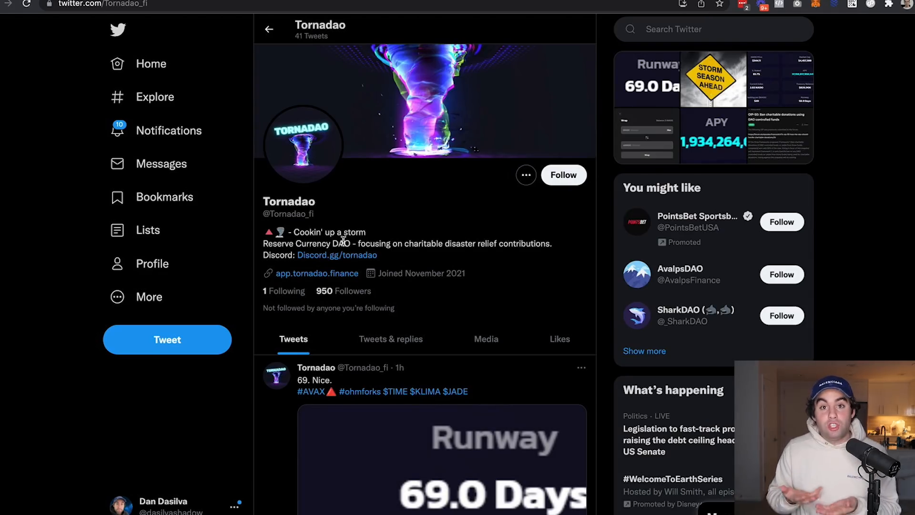
pyautogui.scroll(-3)
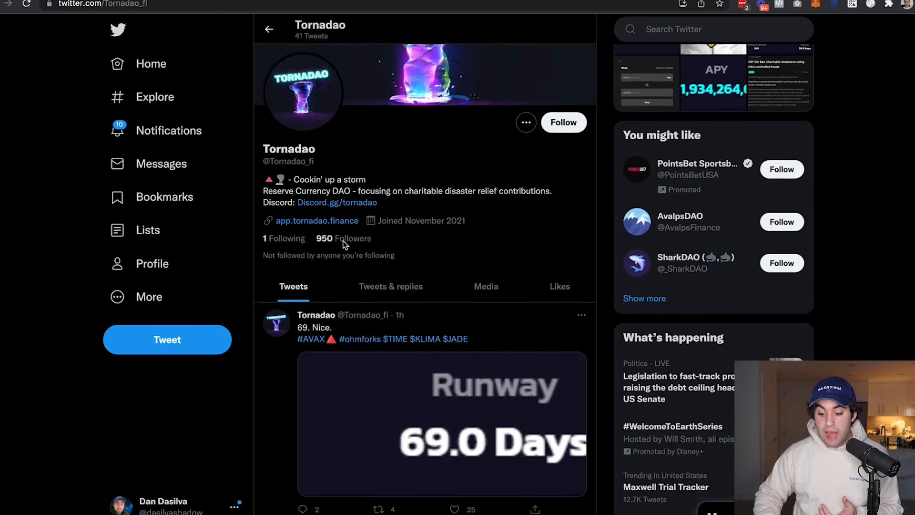